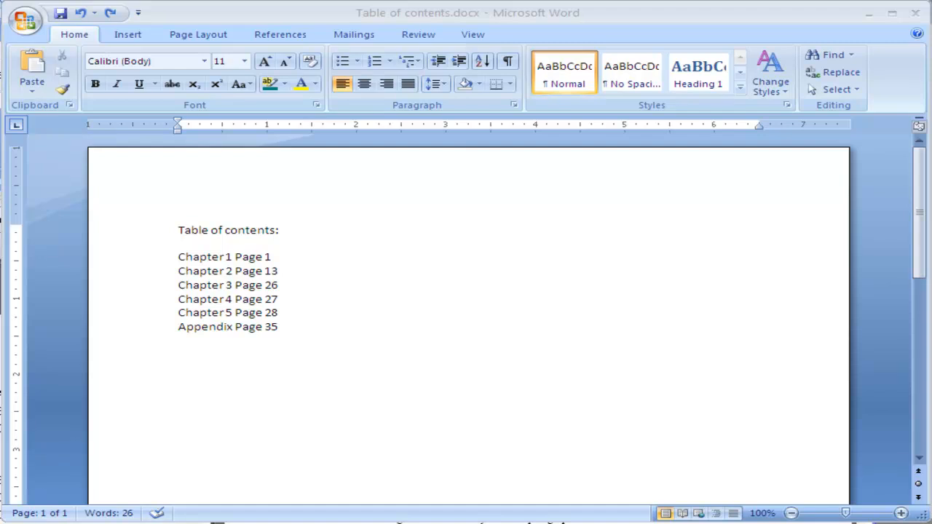
mouse_move(206, 242)
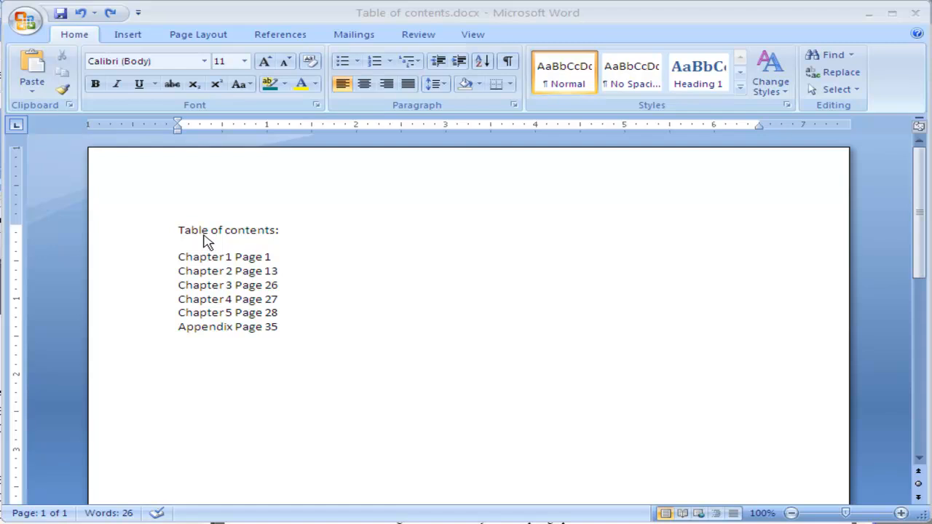
mouse_move(528, 134)
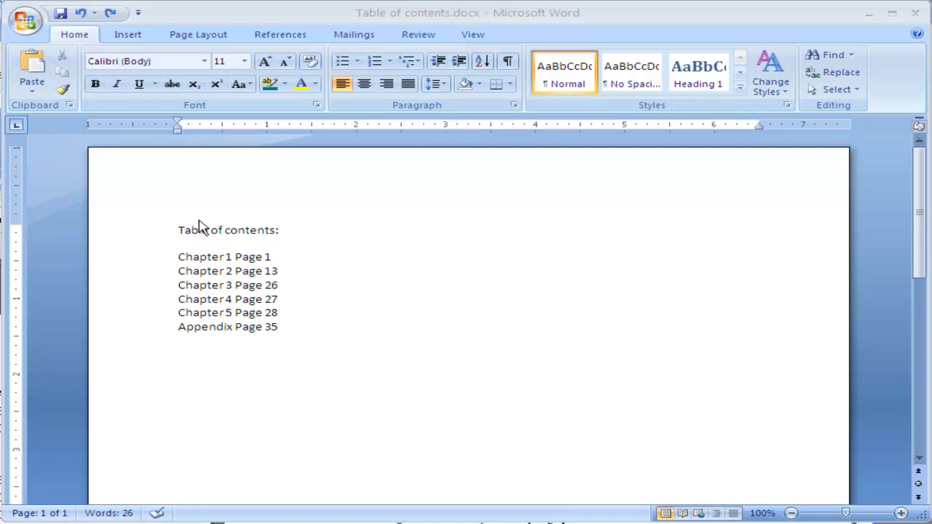
mouse_move(470, 233)
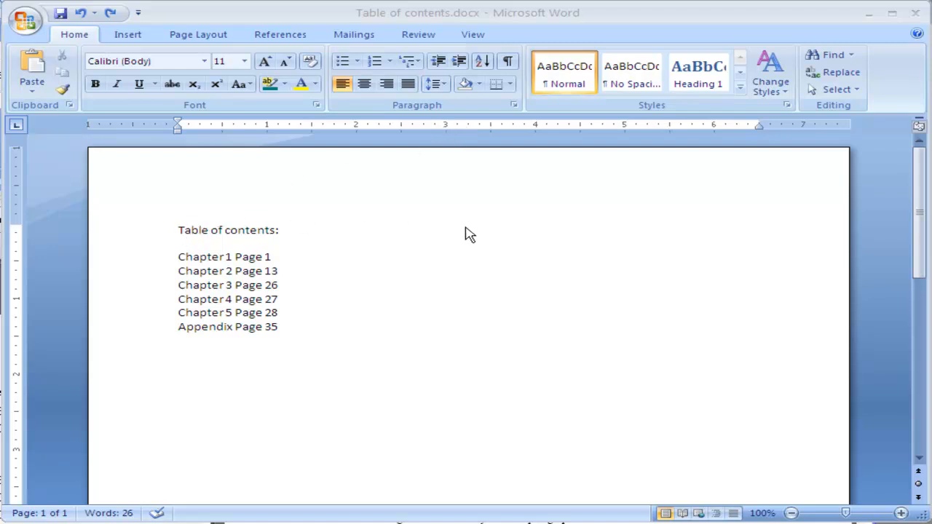
mouse_move(446, 128)
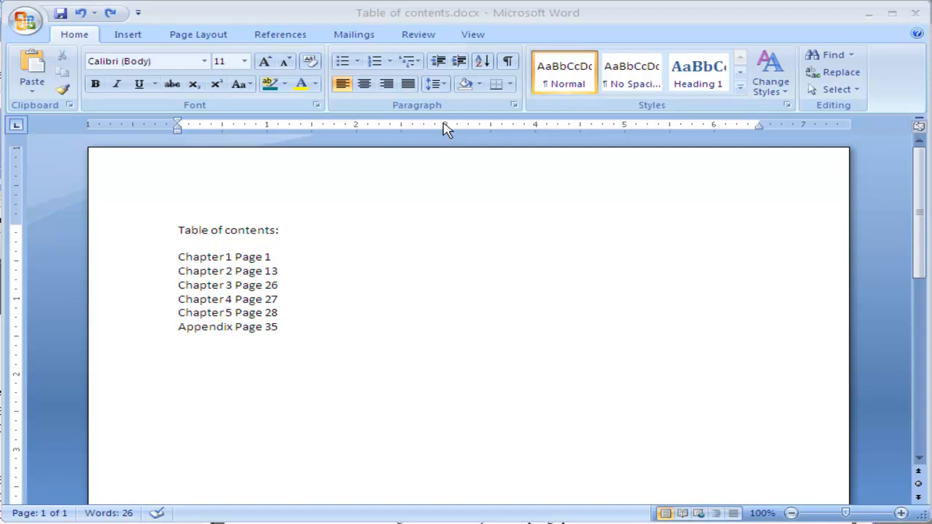
mouse_move(442, 139)
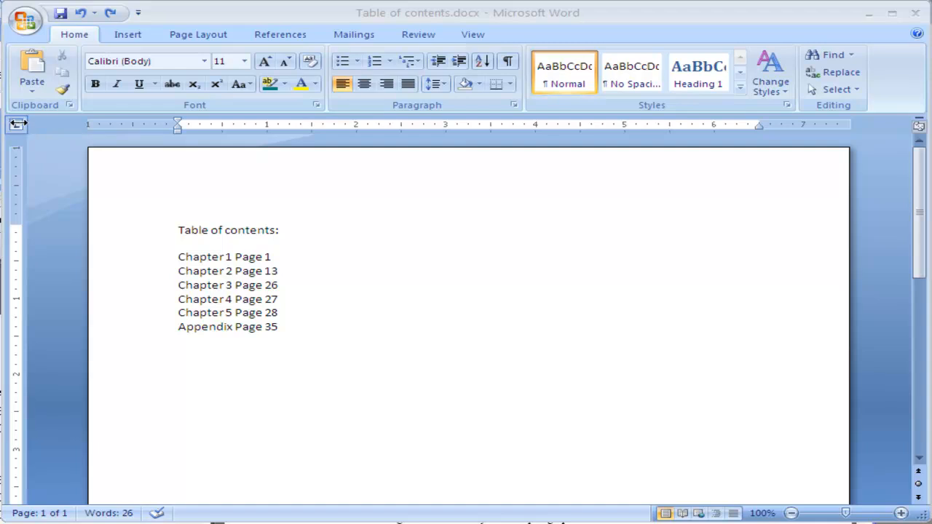
mouse_move(448, 134)
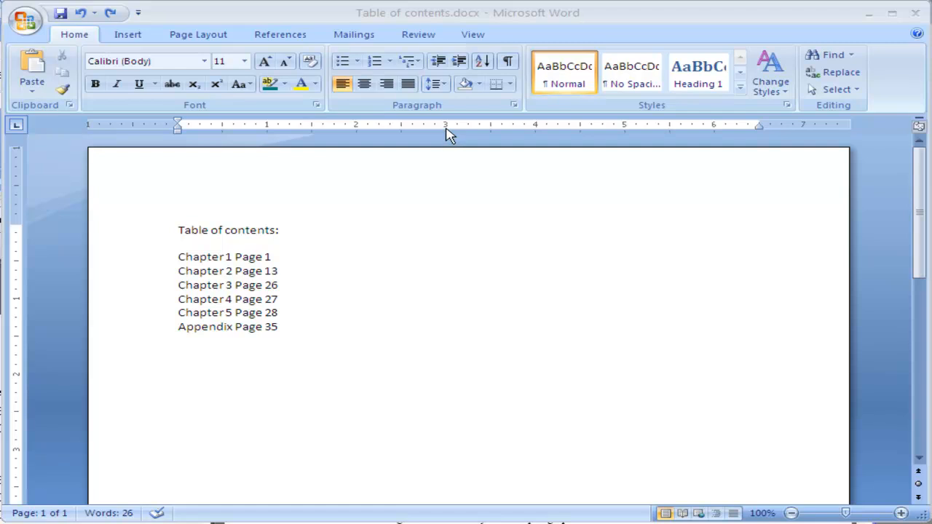
mouse_move(492, 138)
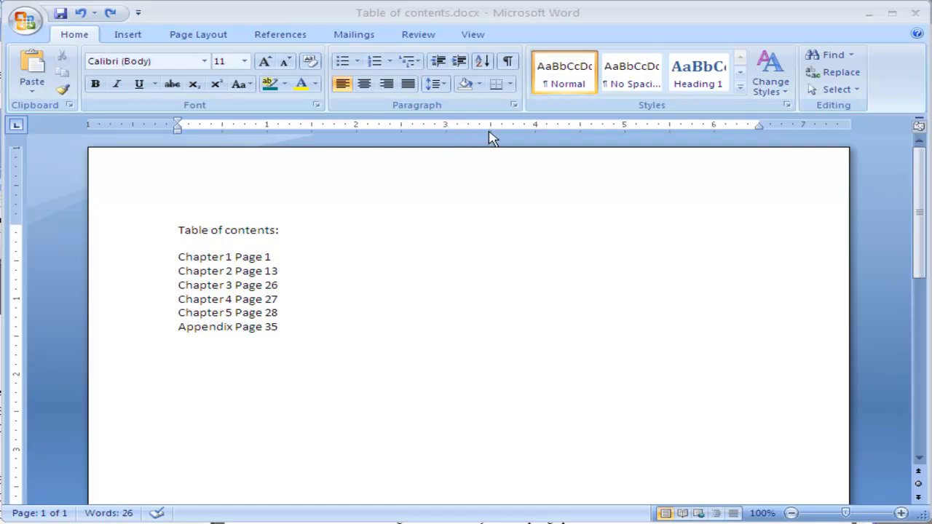
mouse_move(470, 141)
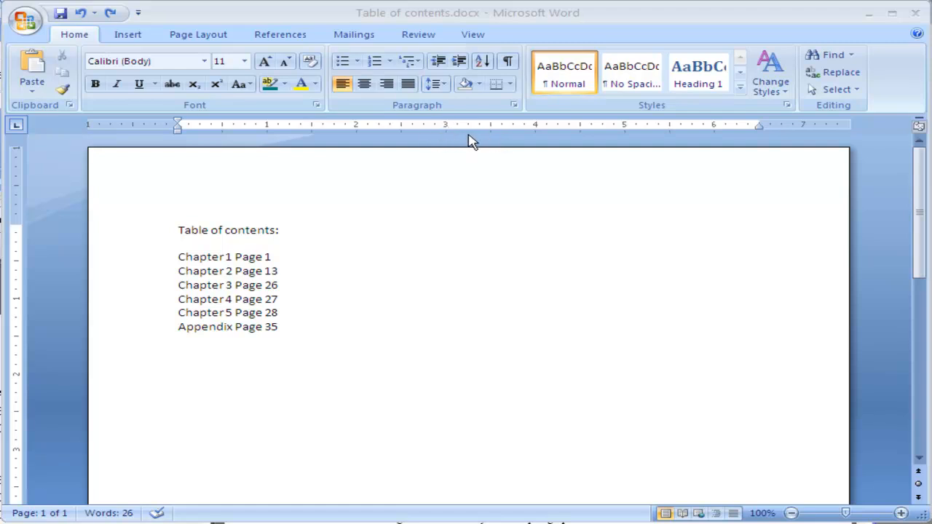
mouse_move(16, 125)
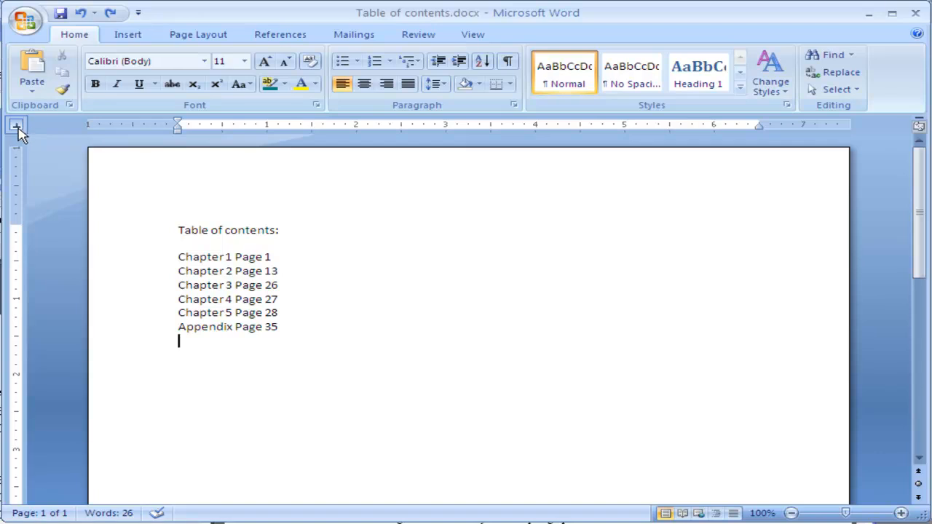
mouse_move(176, 149)
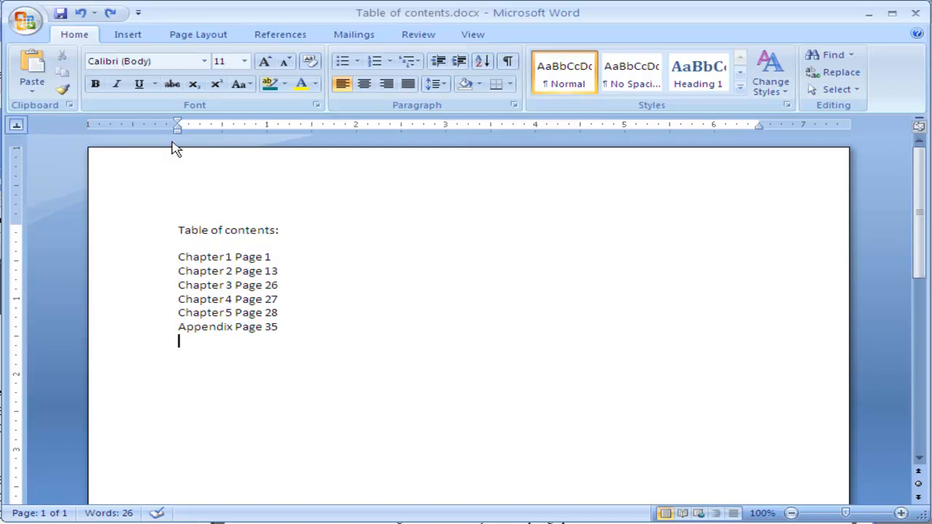
mouse_move(469, 133)
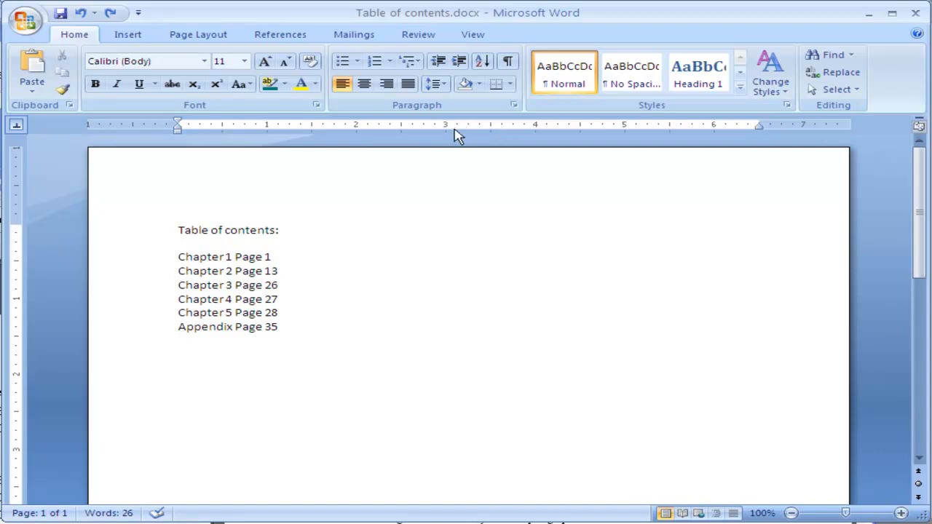
mouse_move(18, 124)
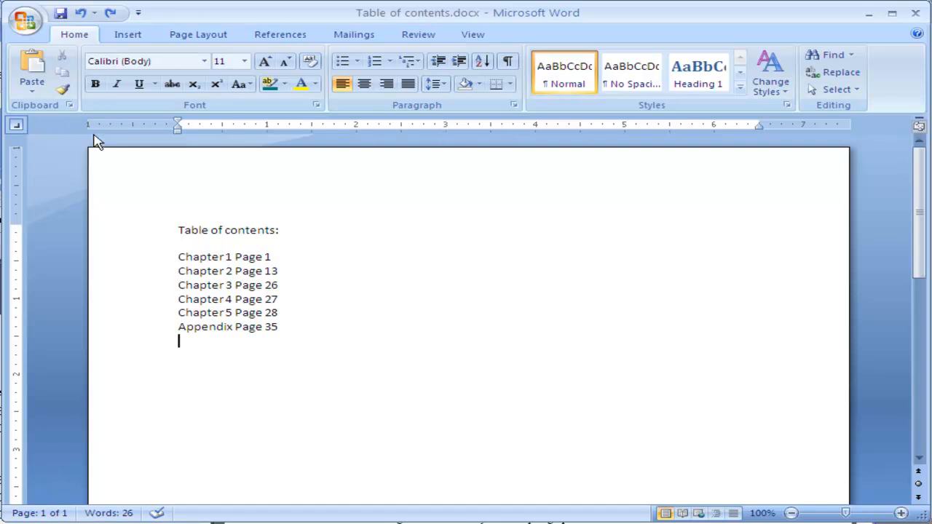
mouse_move(509, 138)
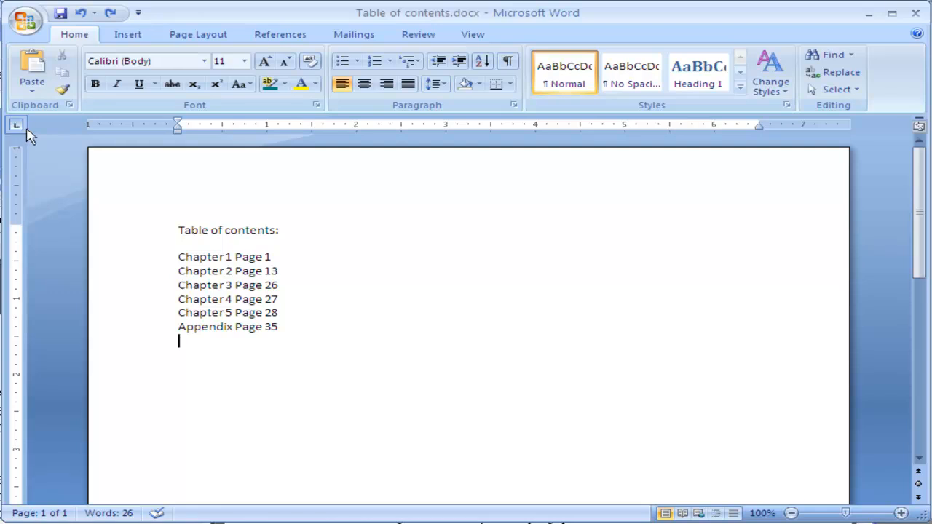
mouse_move(16, 131)
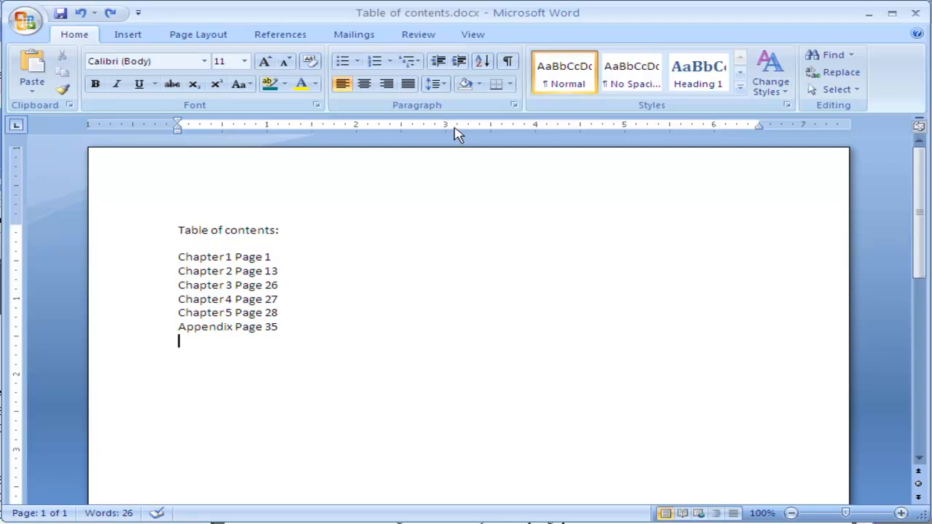
mouse_move(583, 136)
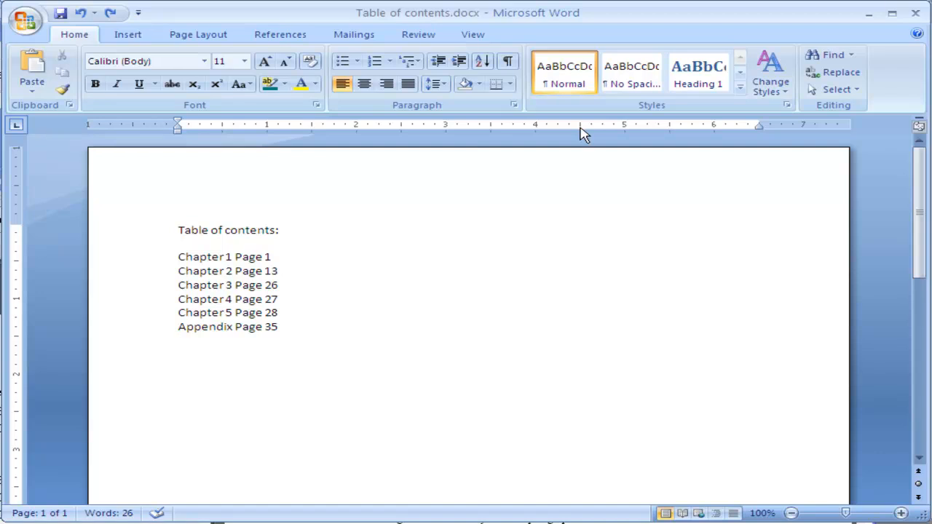
Step: Select the Chapter 1 through Appendix lines and set a left tab stop at 4 inches on the ruler
left_click(471, 35)
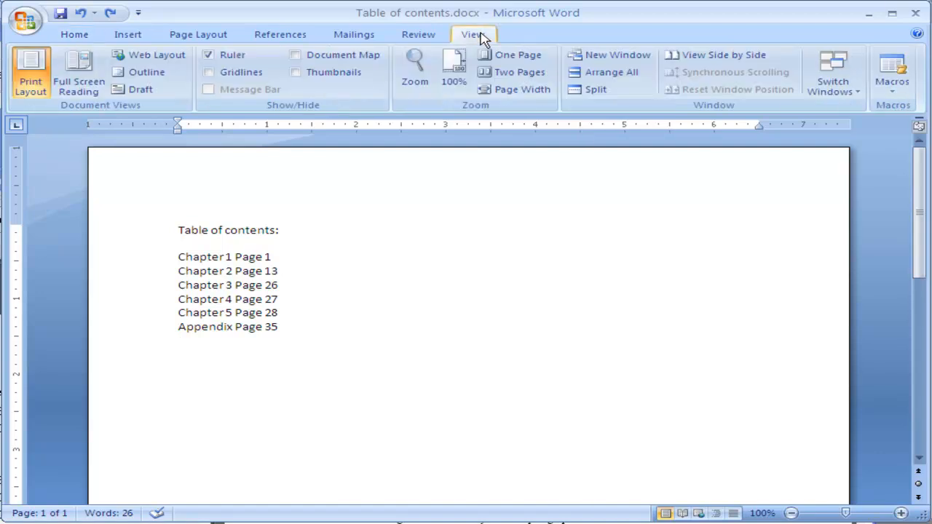
mouse_move(213, 60)
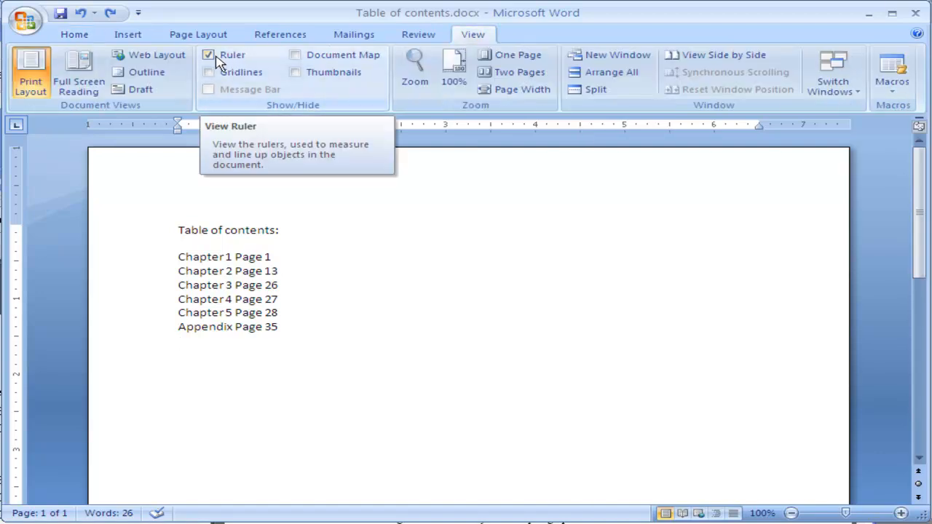
left_click(73, 35)
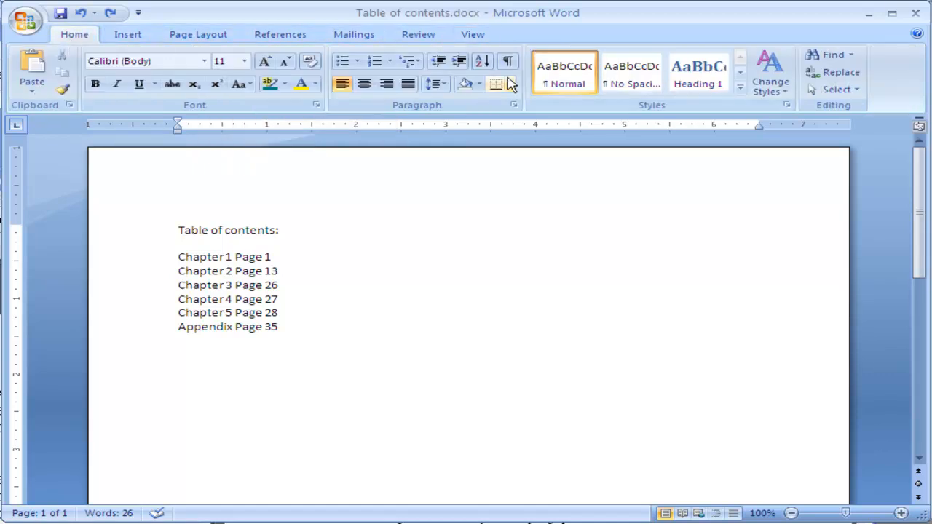
mouse_move(527, 134)
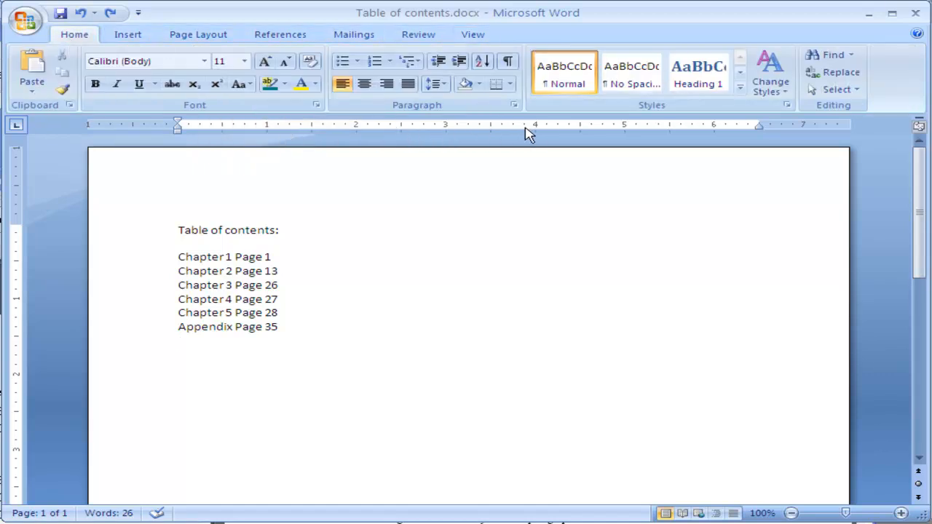
mouse_move(508, 124)
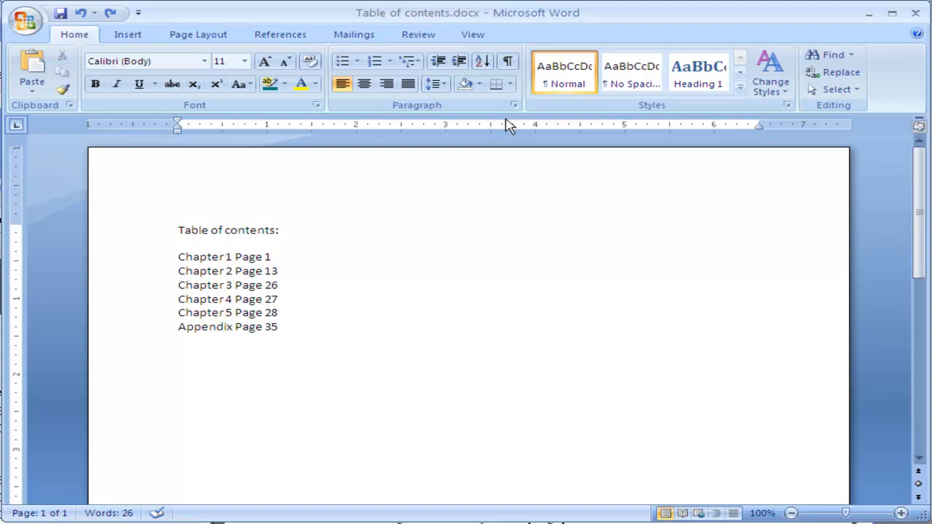
left_click_drag(178, 256, 277, 326)
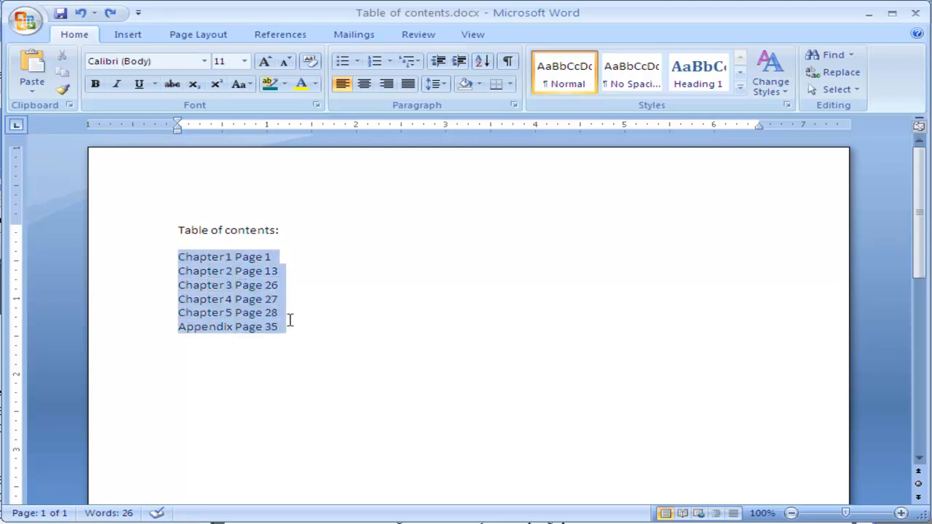
left_click(632, 73)
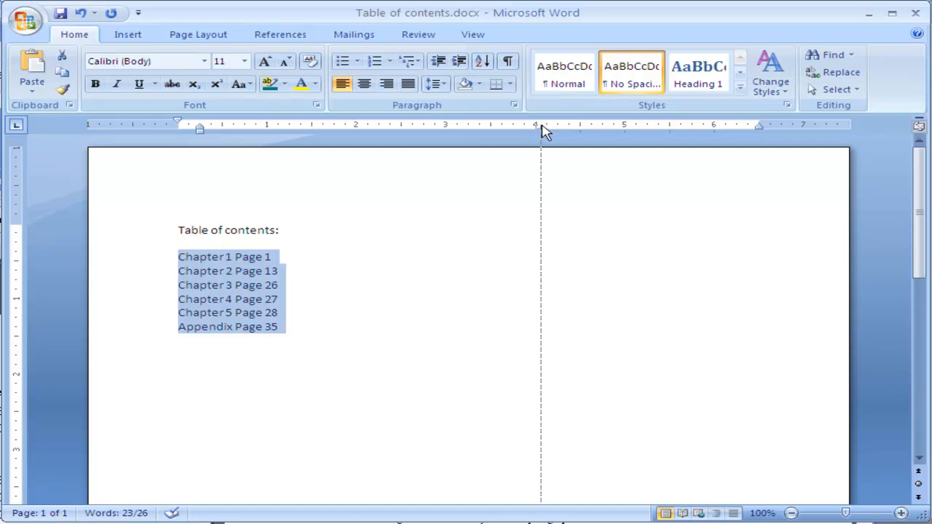
mouse_move(537, 131)
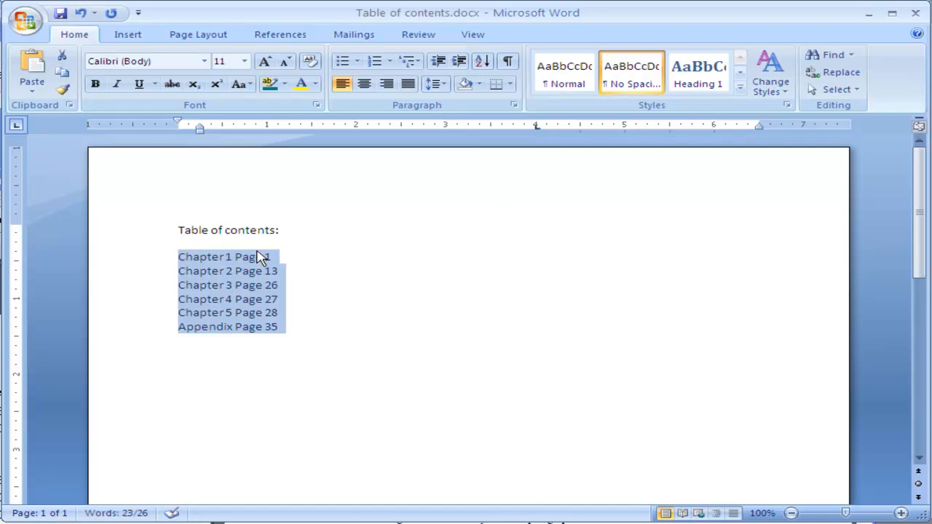
Step: Move 'Page 1' on the Chapter 1 line out to the 4-inch tab stop
left_click(300, 308)
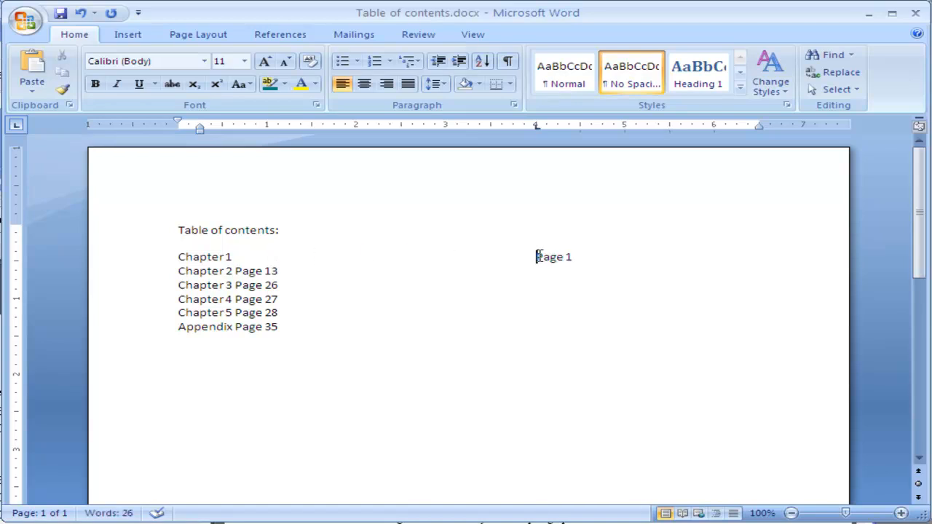
mouse_move(540, 131)
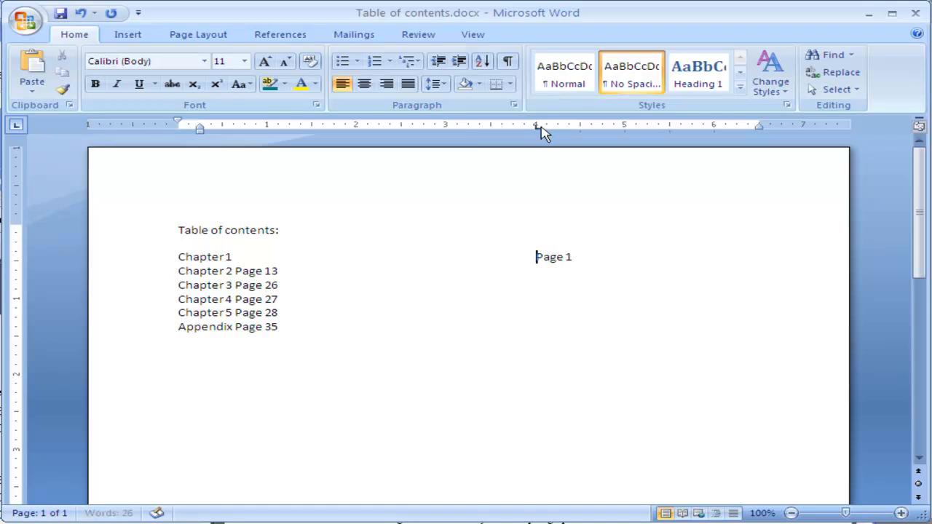
mouse_move(538, 131)
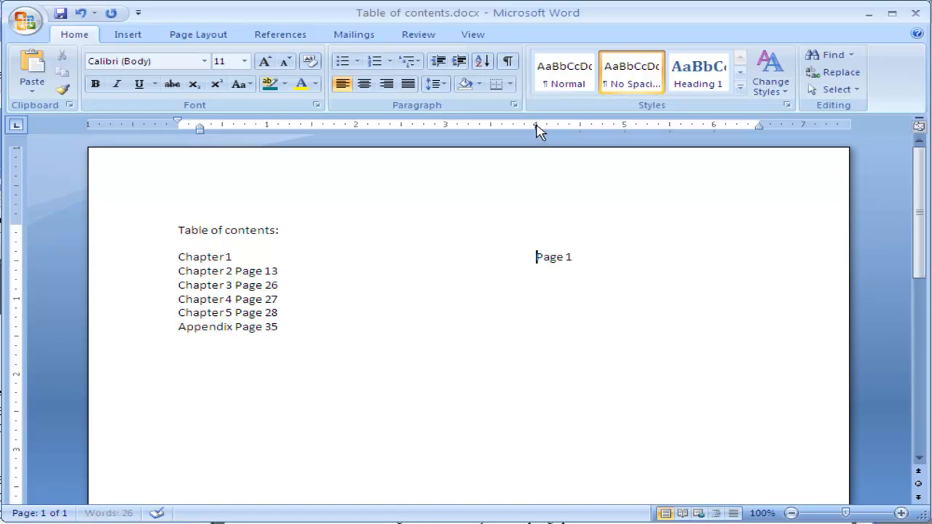
mouse_move(539, 136)
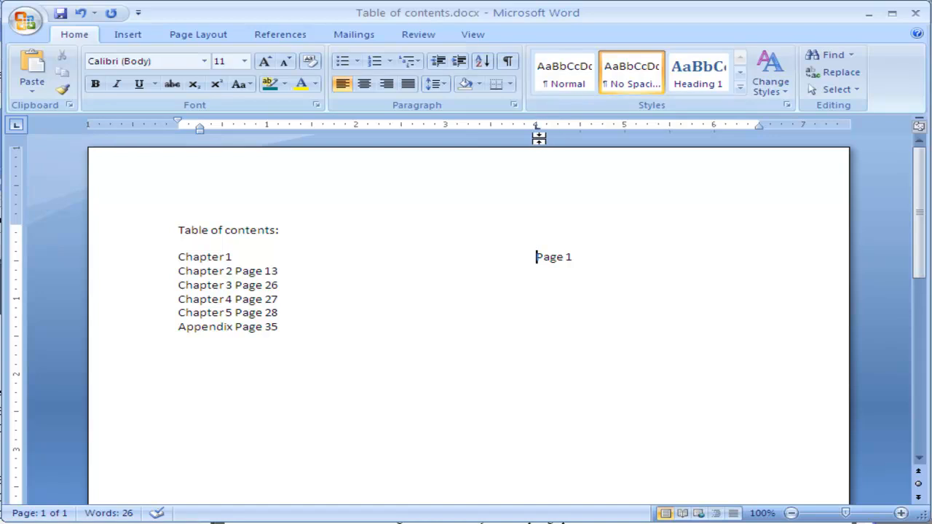
mouse_move(411, 236)
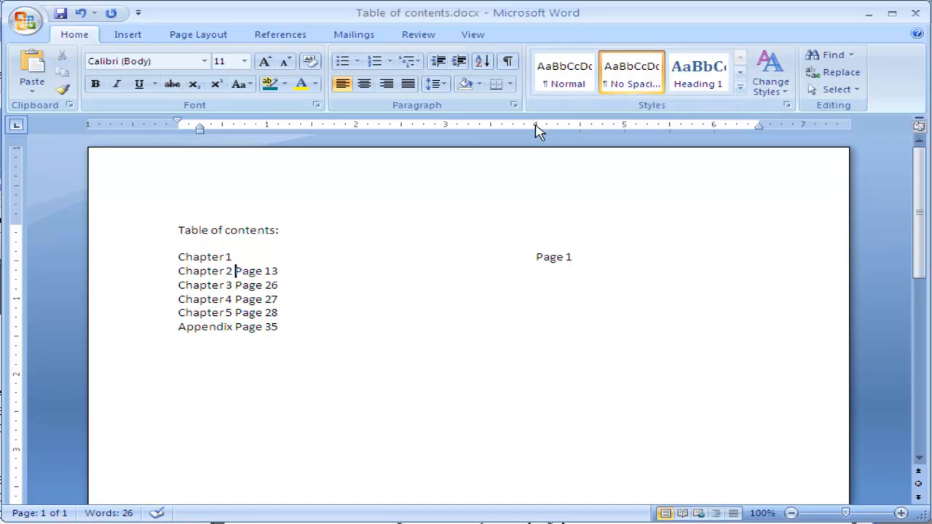
mouse_move(564, 144)
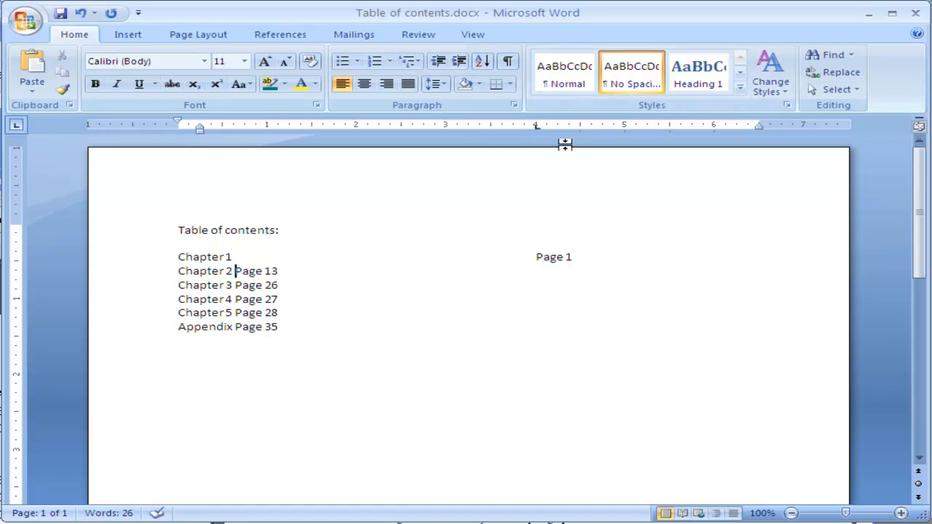
mouse_move(538, 134)
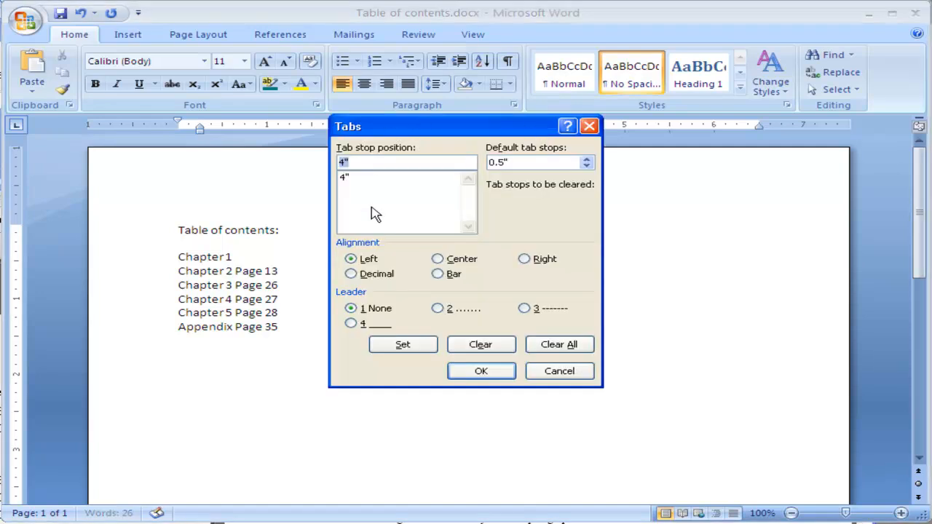
mouse_move(367, 183)
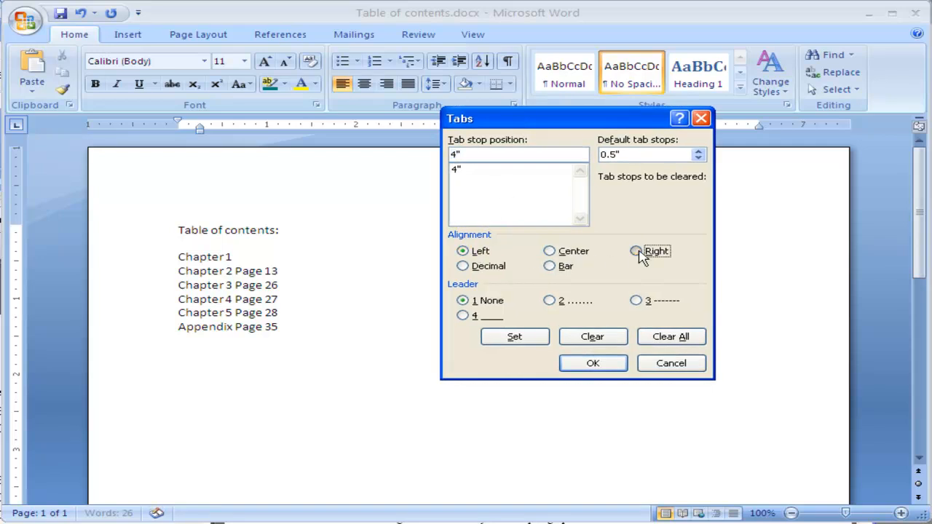
Step: Make the 4-inch tab stop right-aligned so 'Page 13' lines up against it
left_click(635, 250)
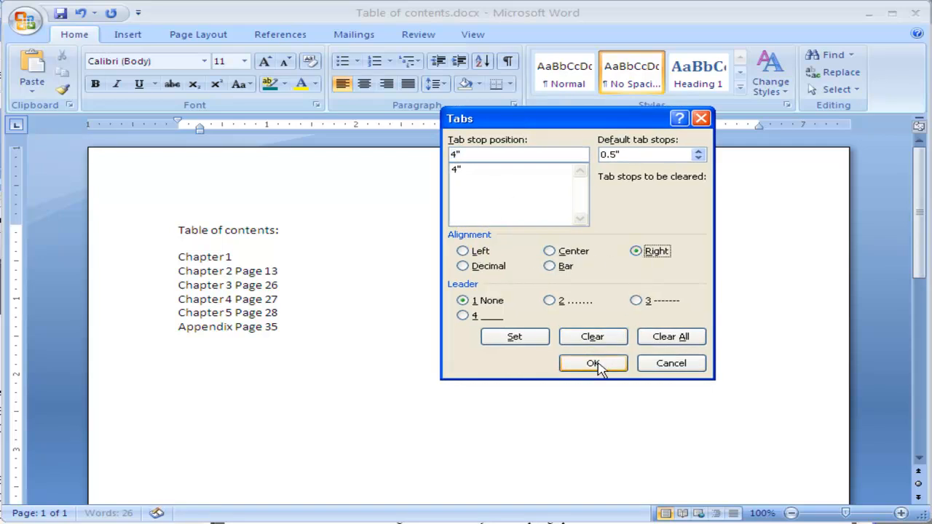
left_click(593, 364)
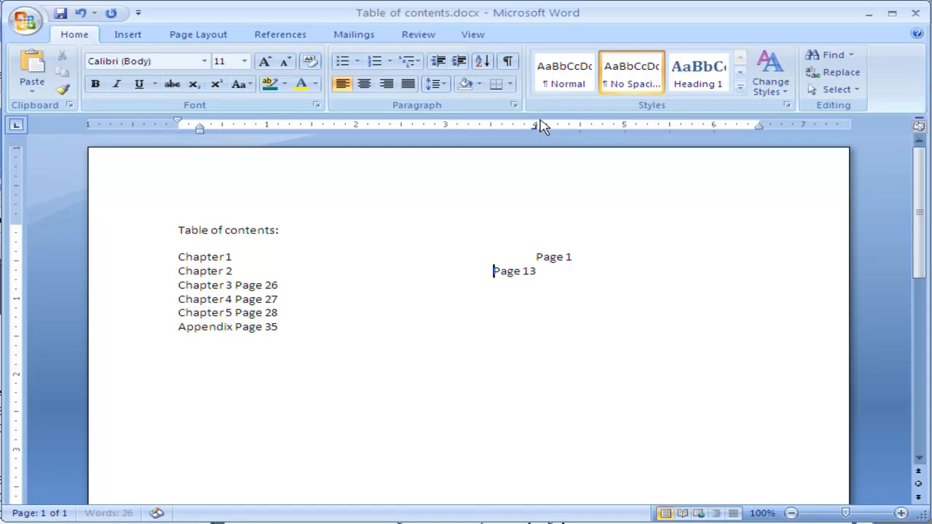
mouse_move(535, 131)
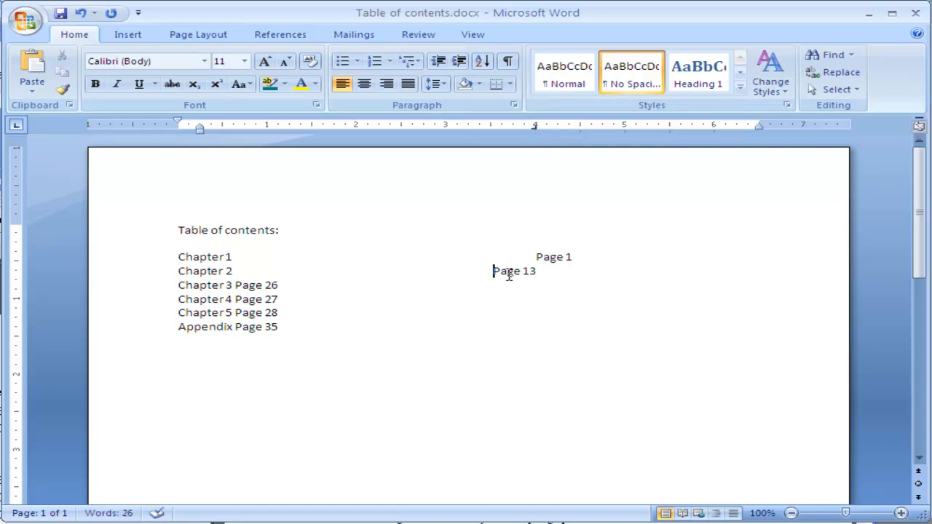
mouse_move(480, 272)
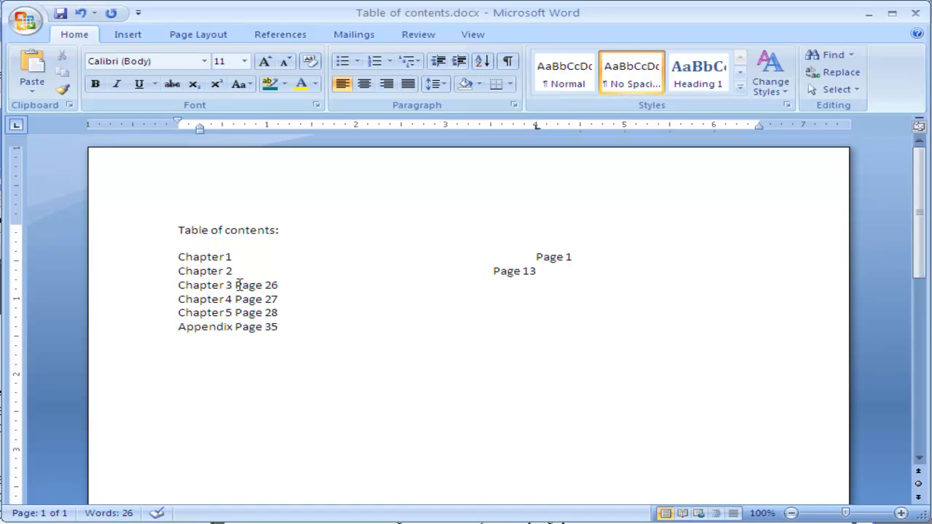
mouse_move(537, 134)
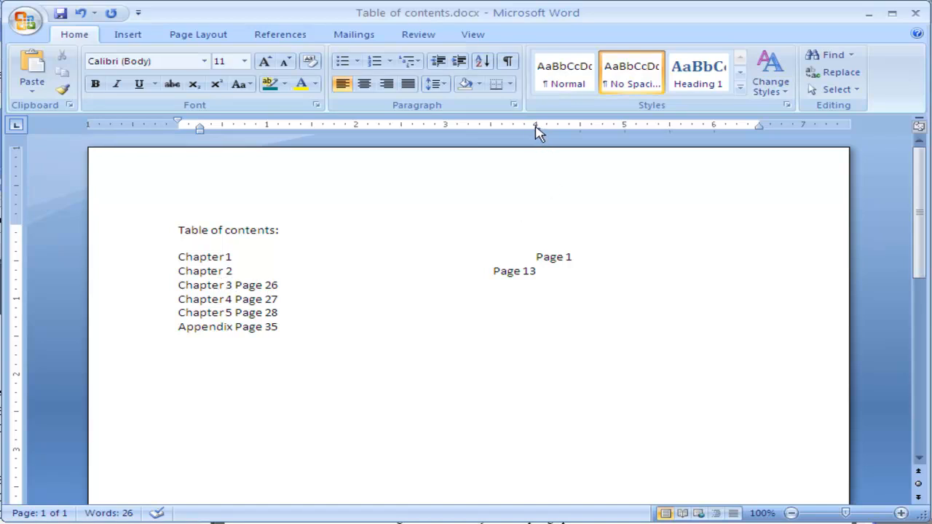
mouse_move(533, 136)
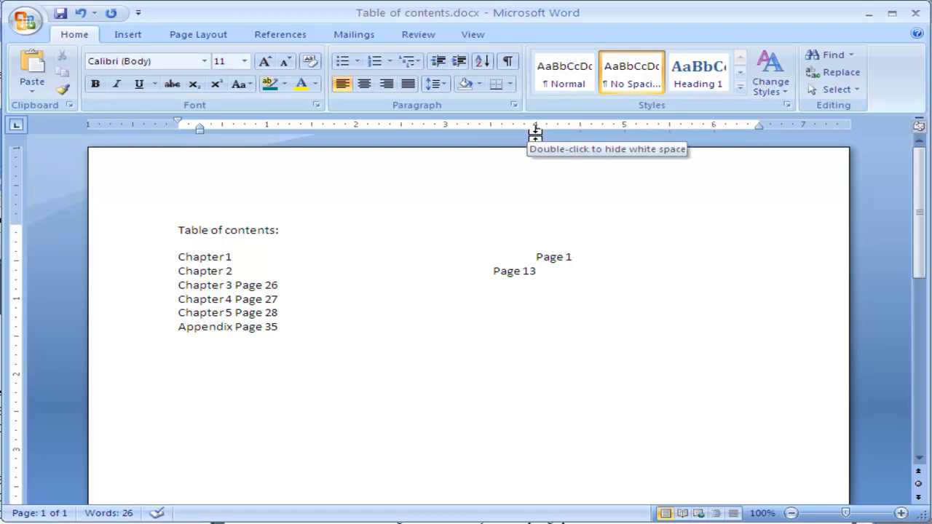
mouse_move(539, 131)
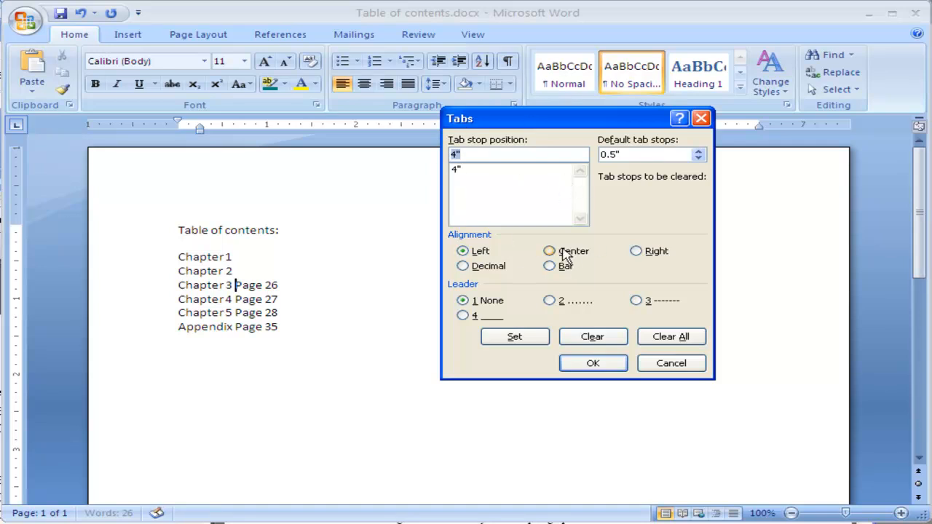
Step: Make the 4-inch tab stop center-aligned so 'Page 26' centers on it
left_click(549, 251)
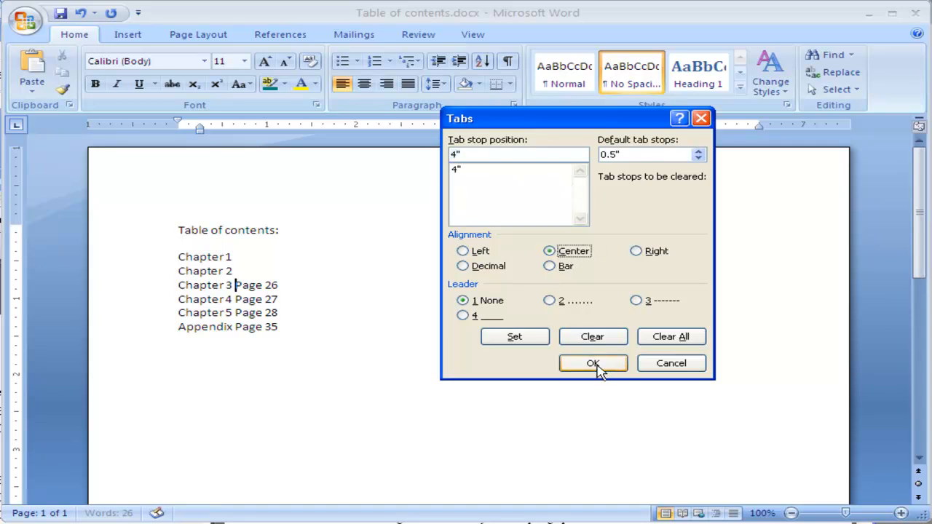
left_click(592, 364)
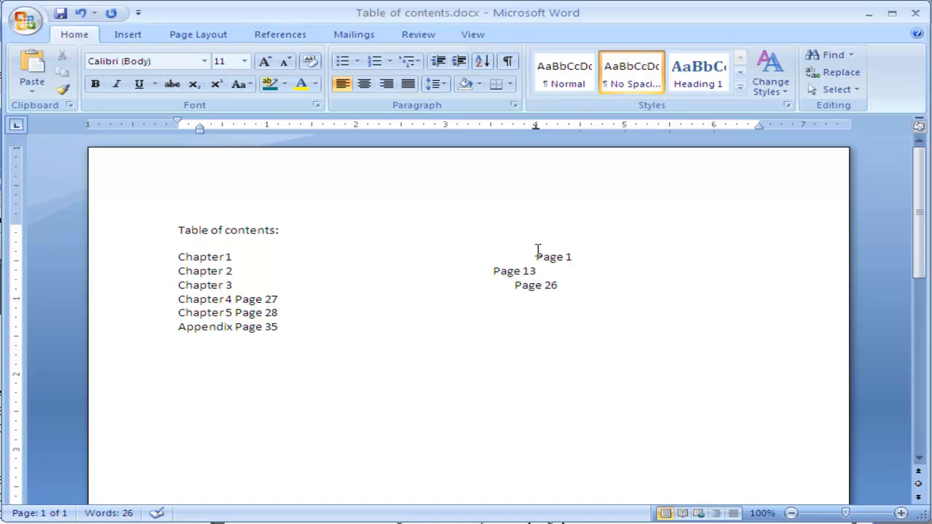
mouse_move(537, 131)
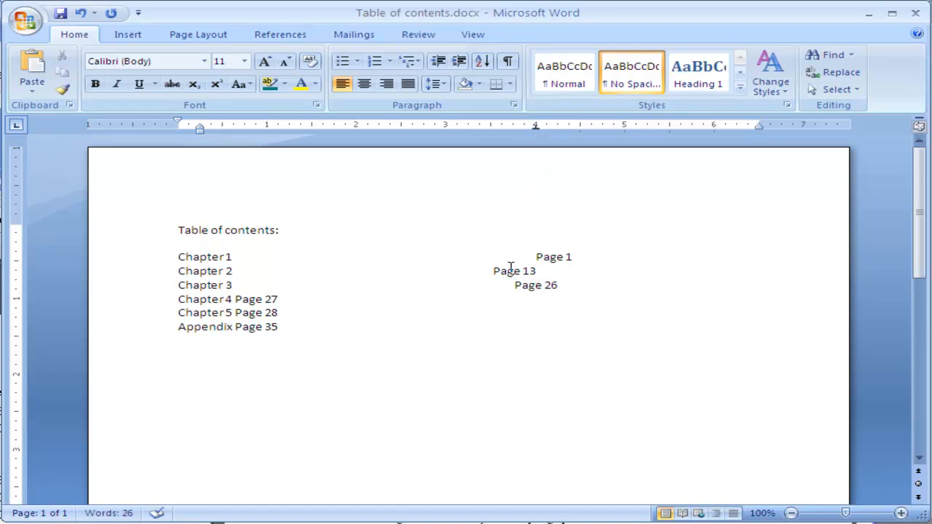
mouse_move(492, 160)
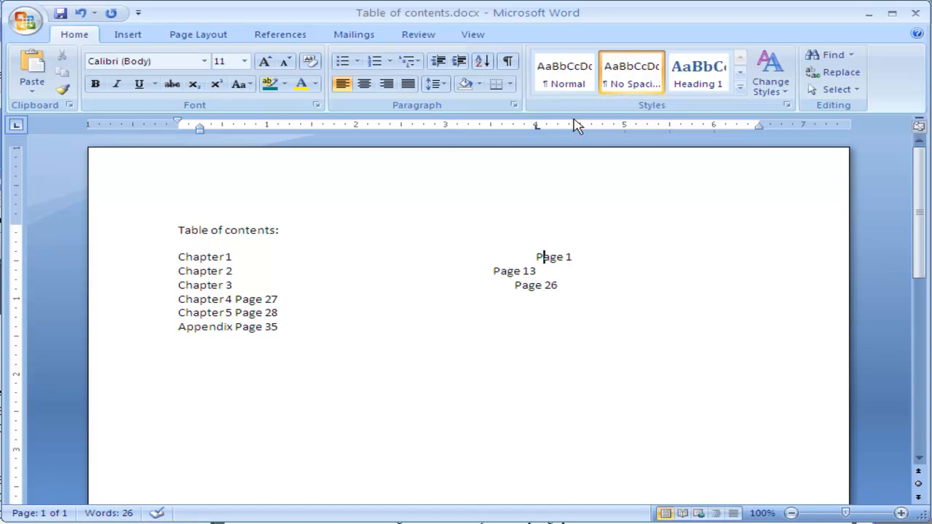
mouse_move(540, 146)
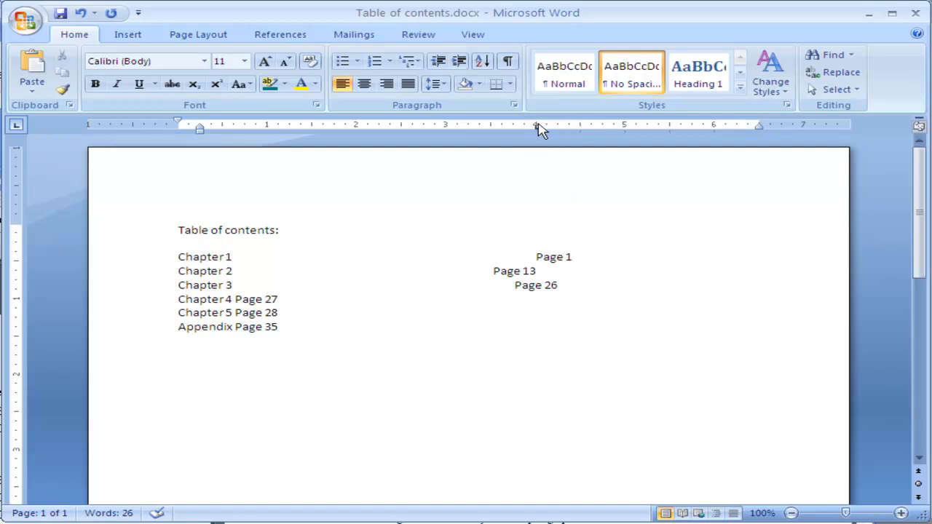
mouse_move(548, 133)
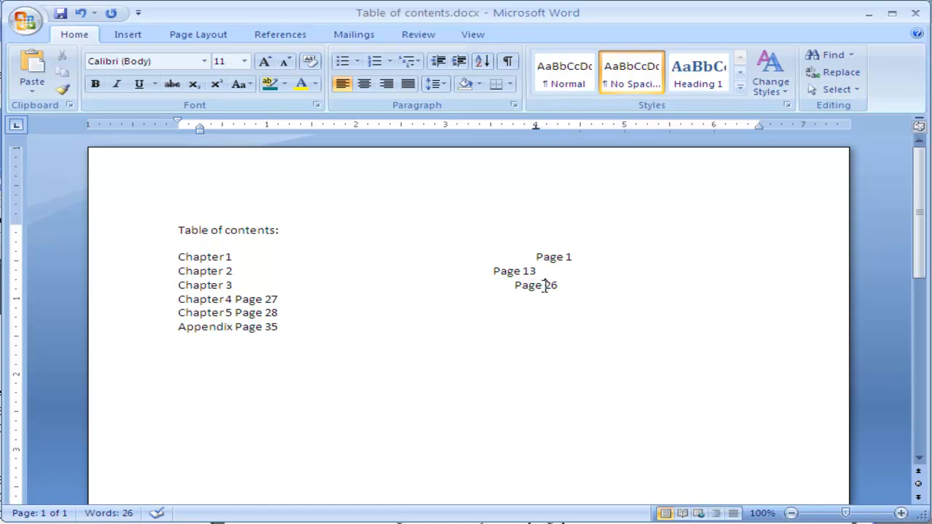
mouse_move(537, 131)
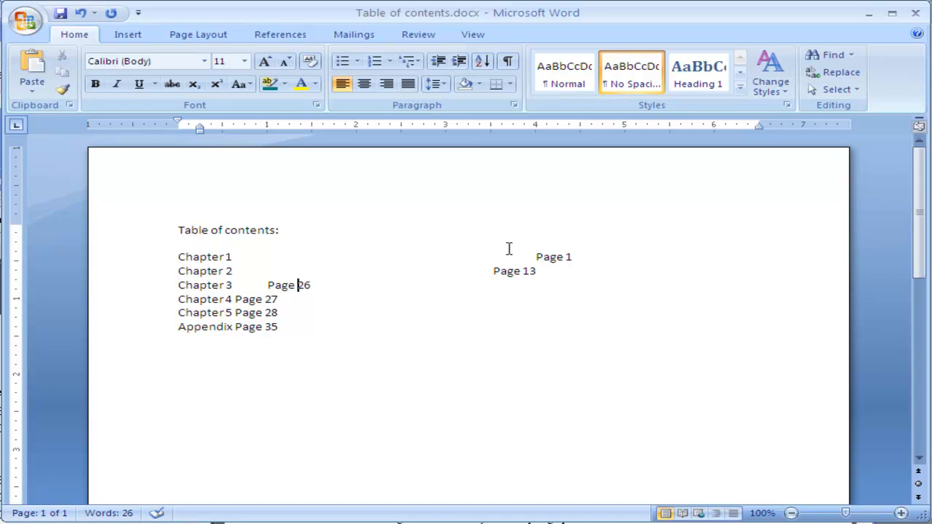
mouse_move(539, 131)
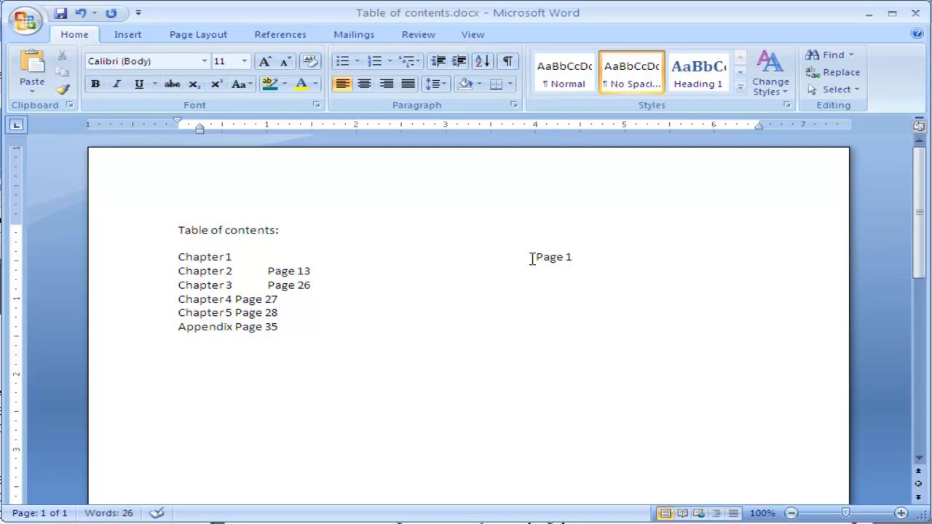
mouse_move(536, 130)
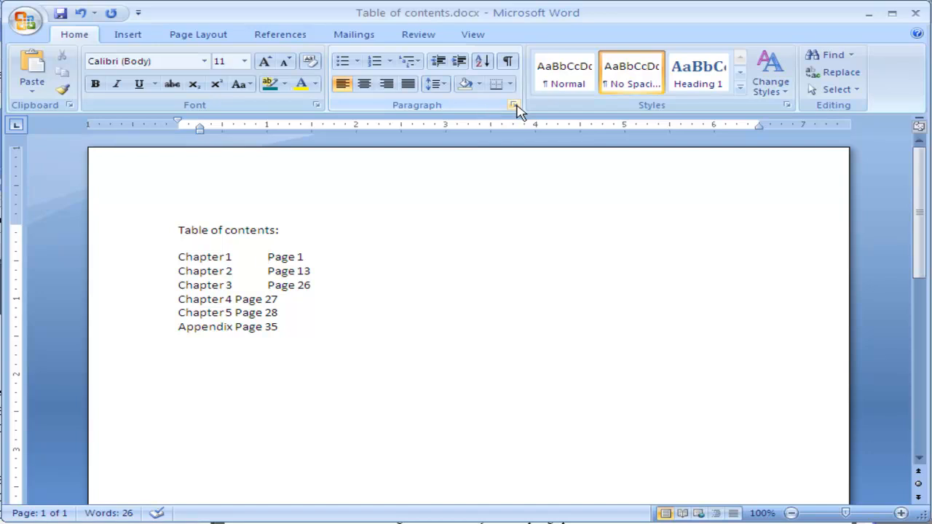
mouse_move(513, 108)
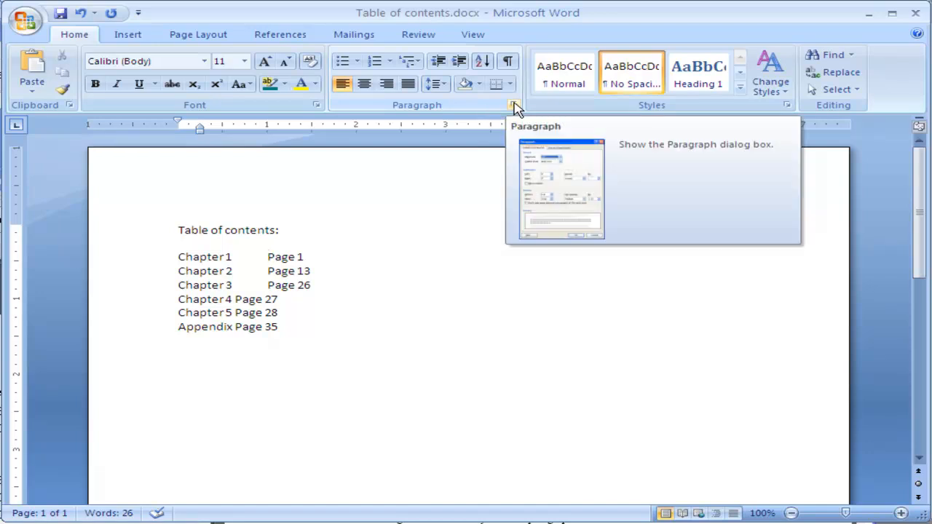
Step: Give the Chapter 1 line a 5-inch tab stop with dotted leader option 2
left_click(513, 105)
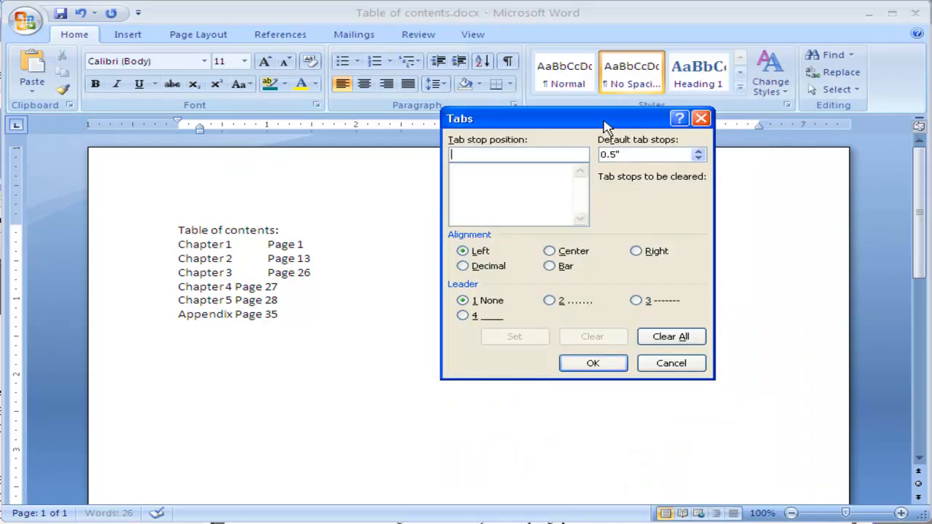
left_click_drag(604, 120, 507, 164)
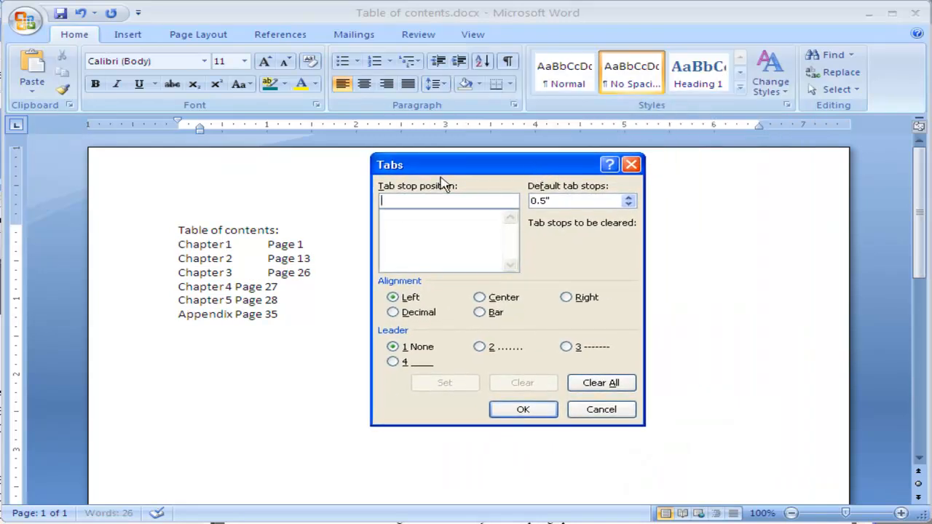
mouse_move(453, 198)
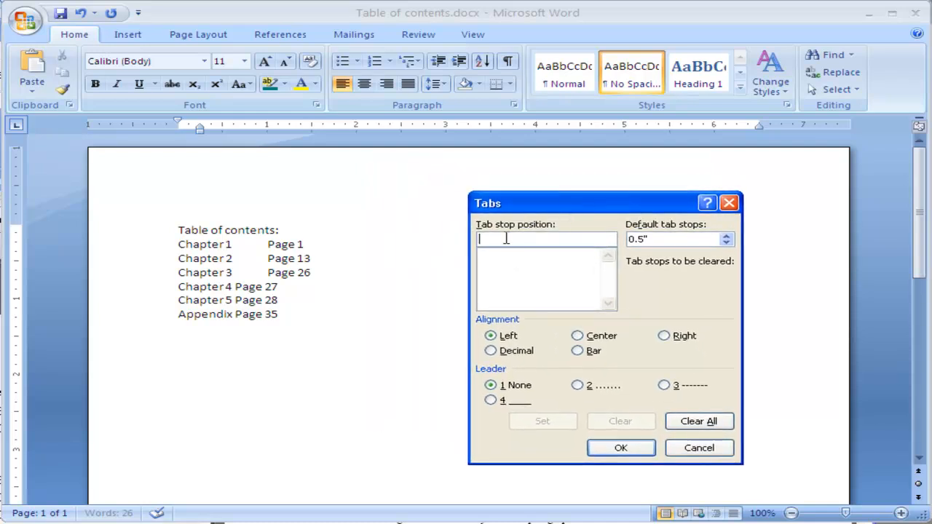
type("5\"")
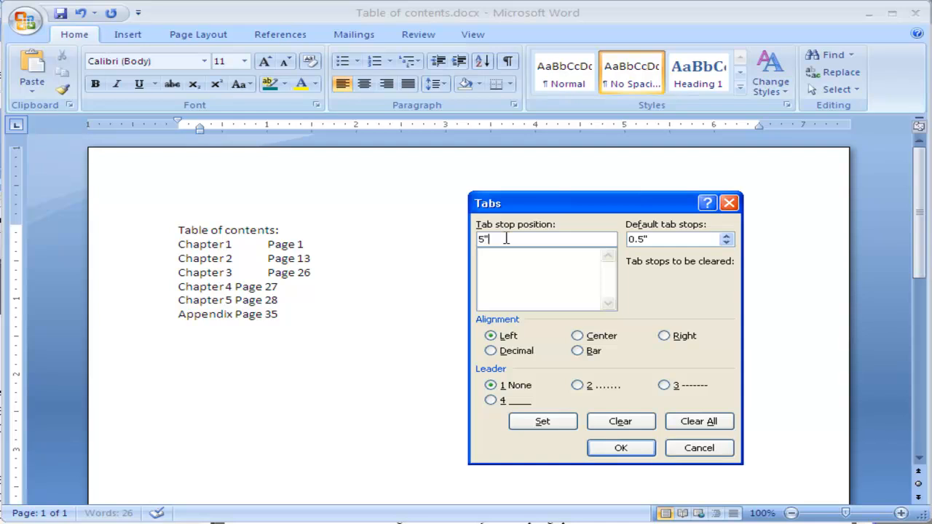
mouse_move(507, 380)
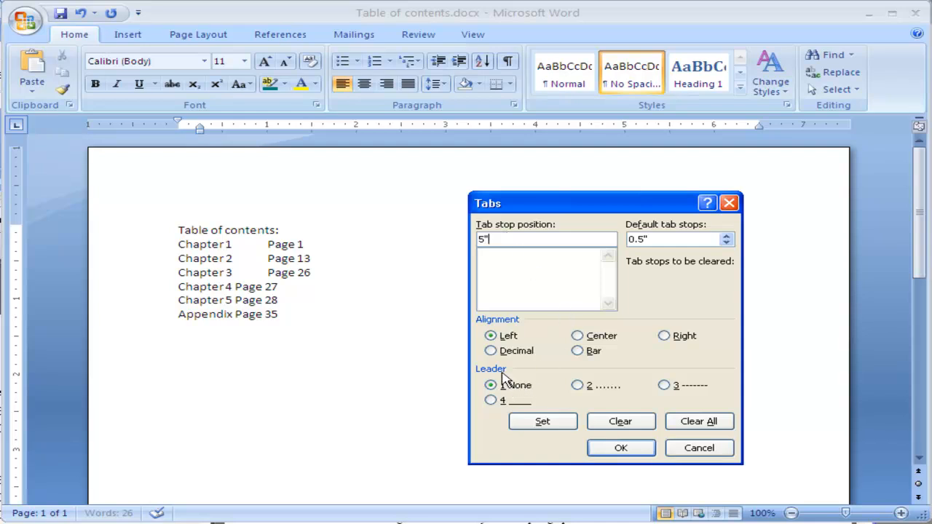
left_click(574, 385)
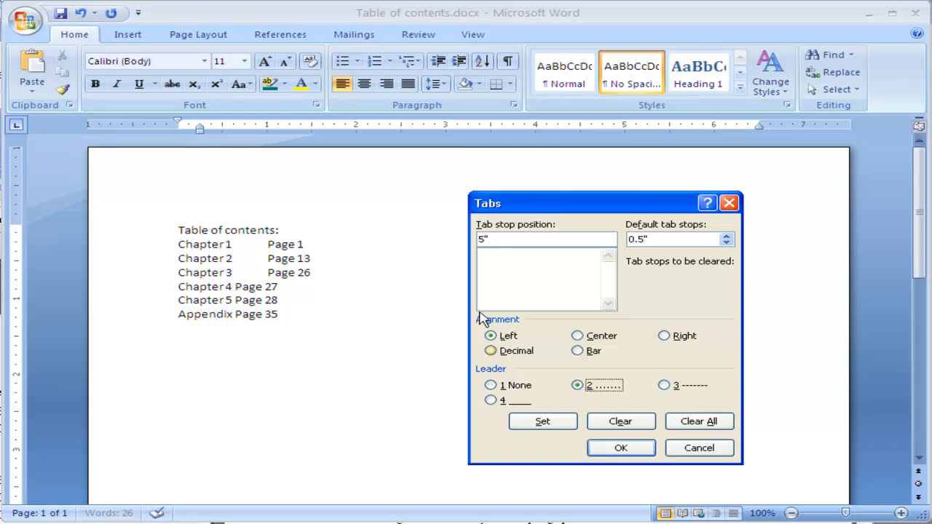
mouse_move(248, 268)
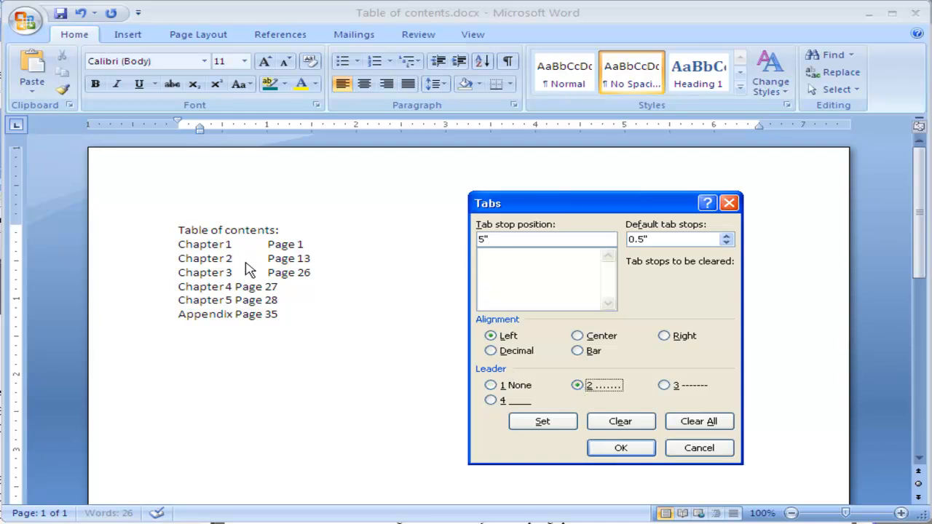
mouse_move(362, 269)
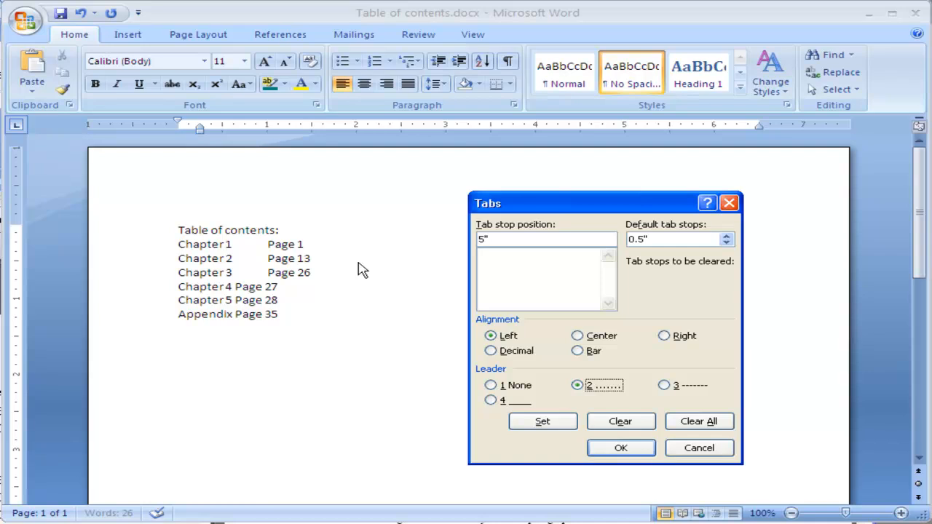
mouse_move(664, 378)
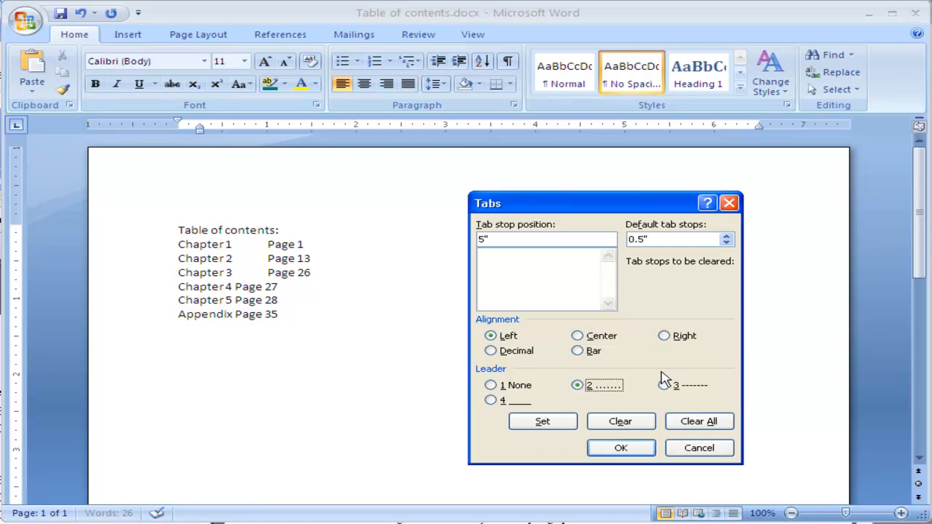
left_click(620, 448)
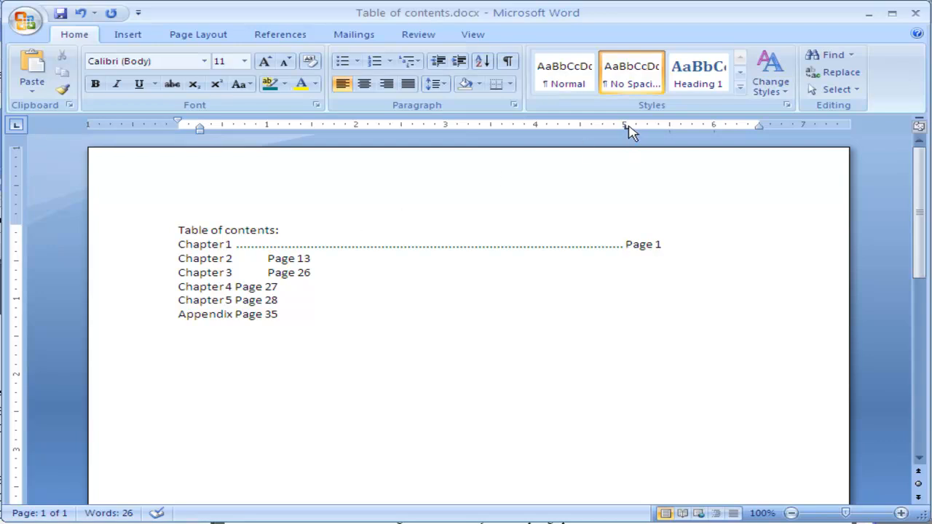
mouse_move(473, 253)
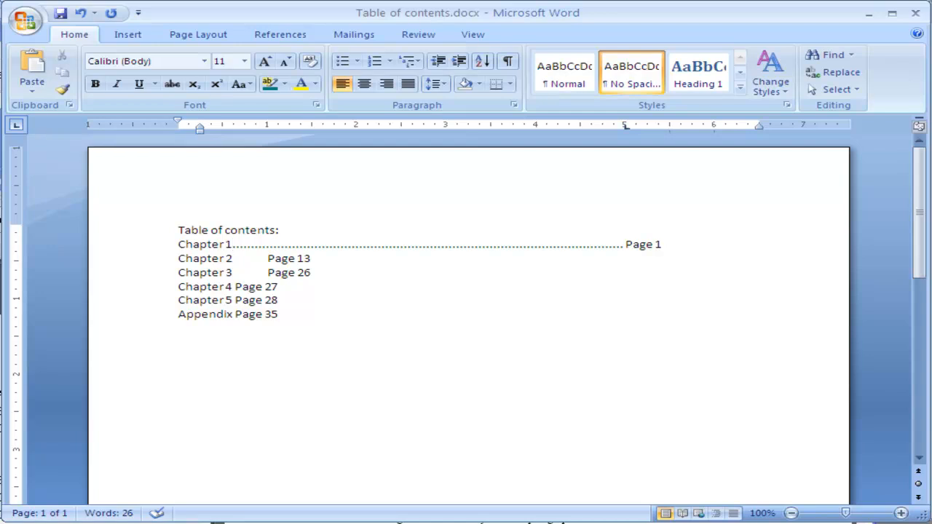
type(": Finding the answer")
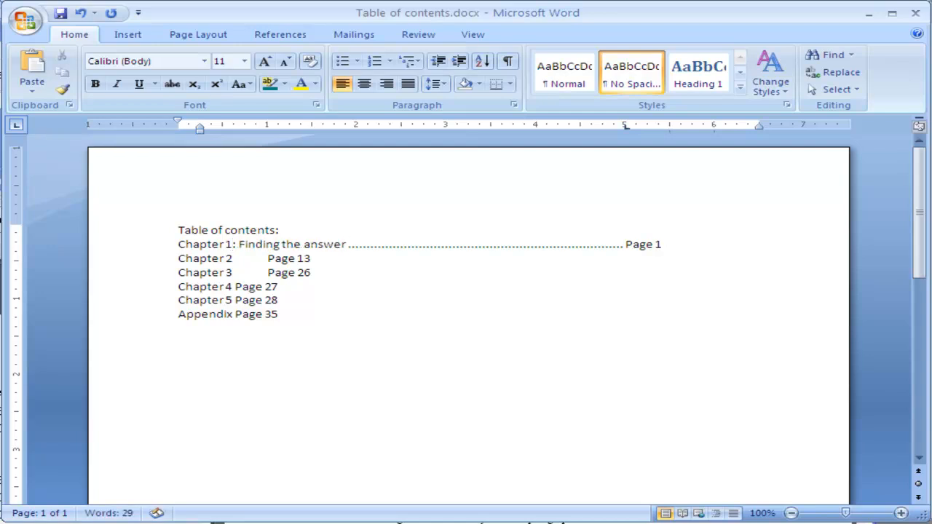
left_click(344, 245)
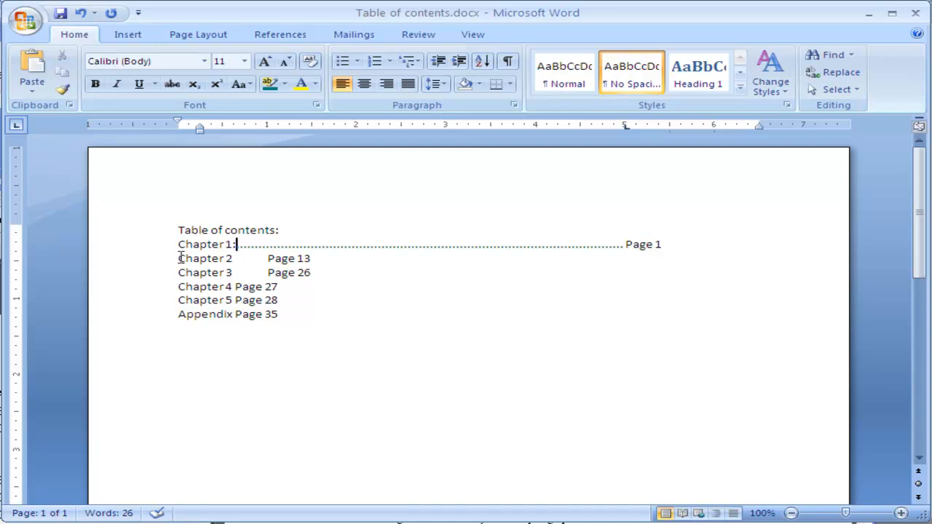
Step: Give the remaining chapter and appendix lines a 5-inch tab stop with dotted leader option 2
left_click_drag(178, 259, 305, 300)
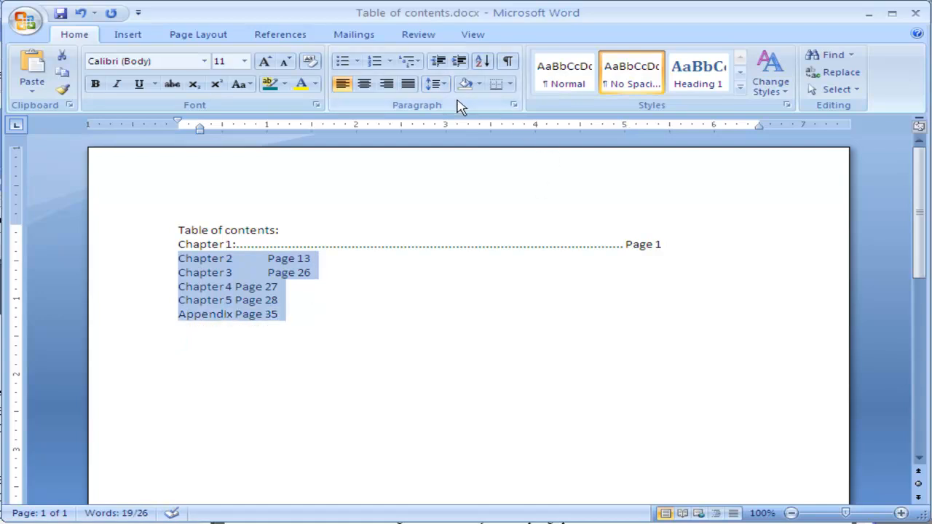
left_click(513, 105)
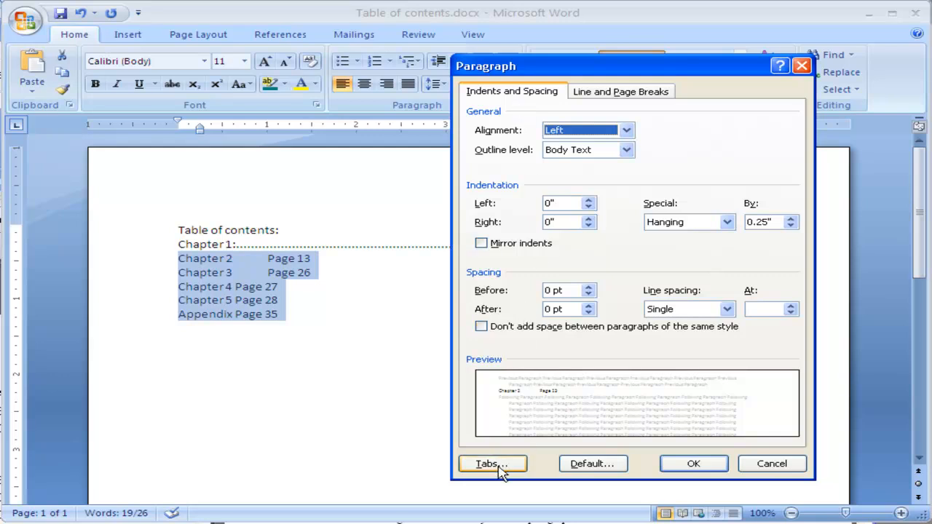
left_click(491, 463)
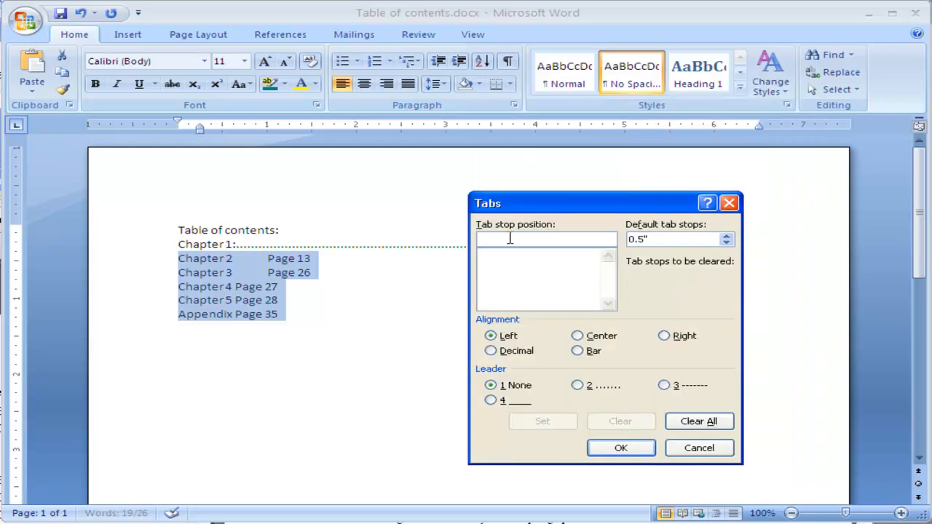
type("5\"")
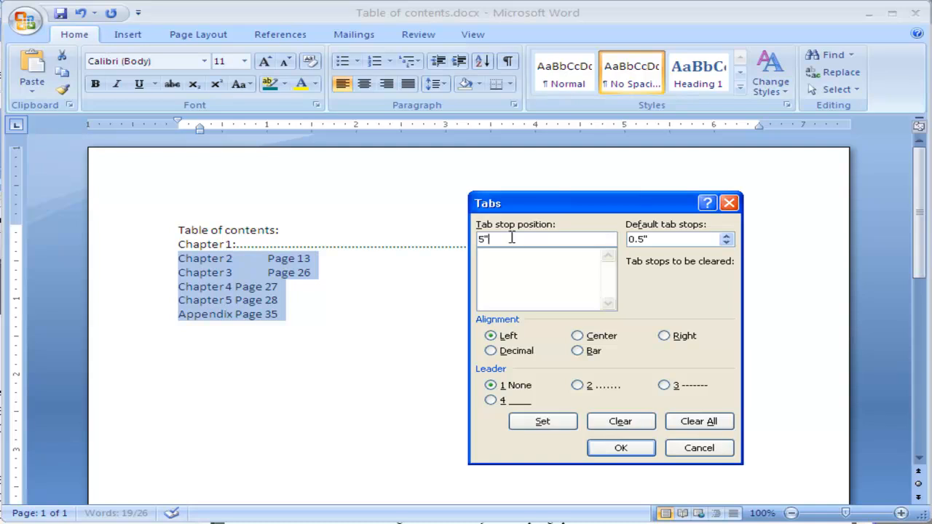
left_click(577, 385)
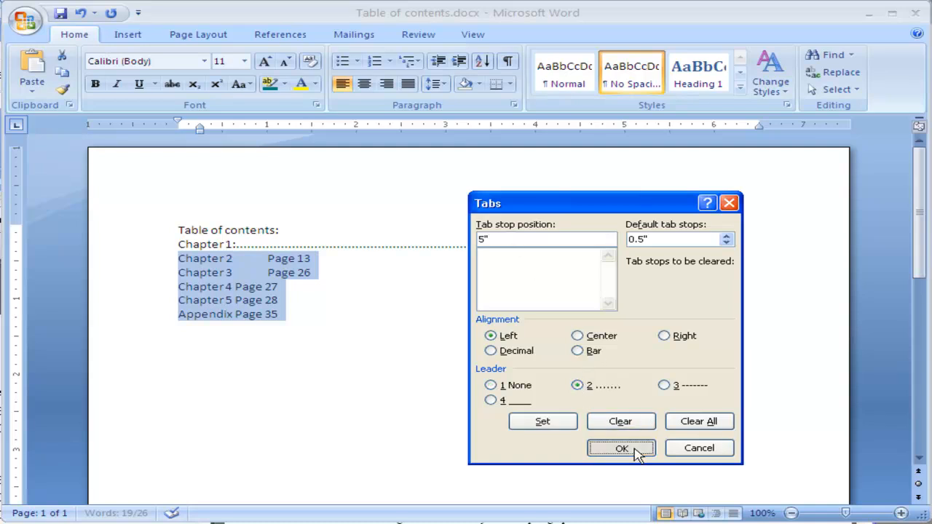
left_click(613, 449)
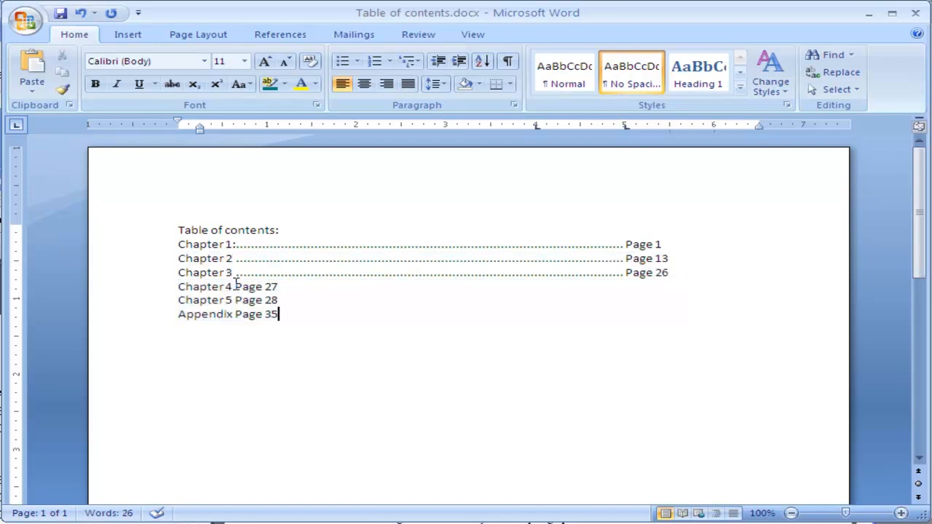